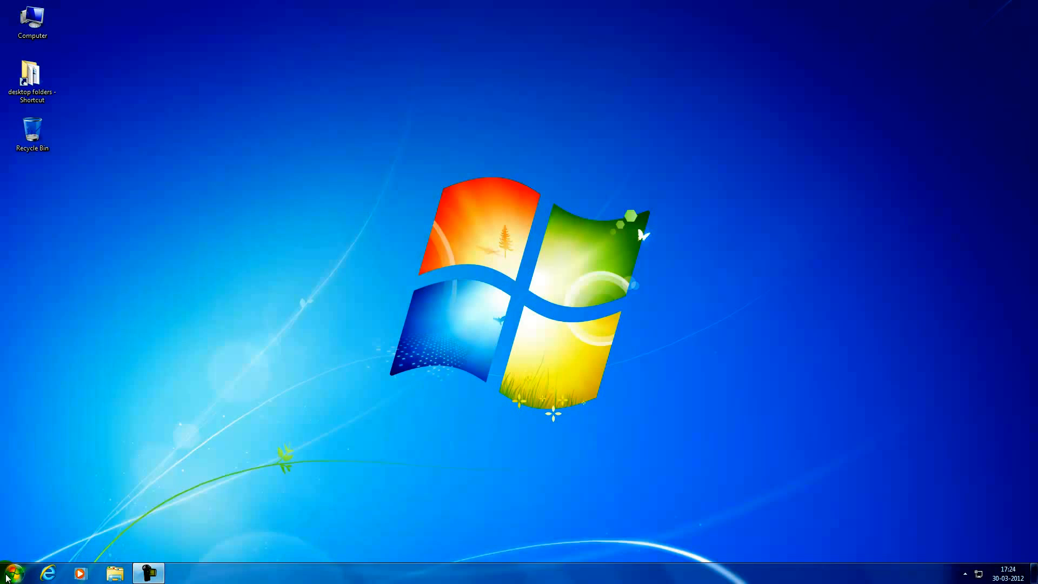
# Launch Google Chrome from the Start menu
pyautogui.click(9, 573)
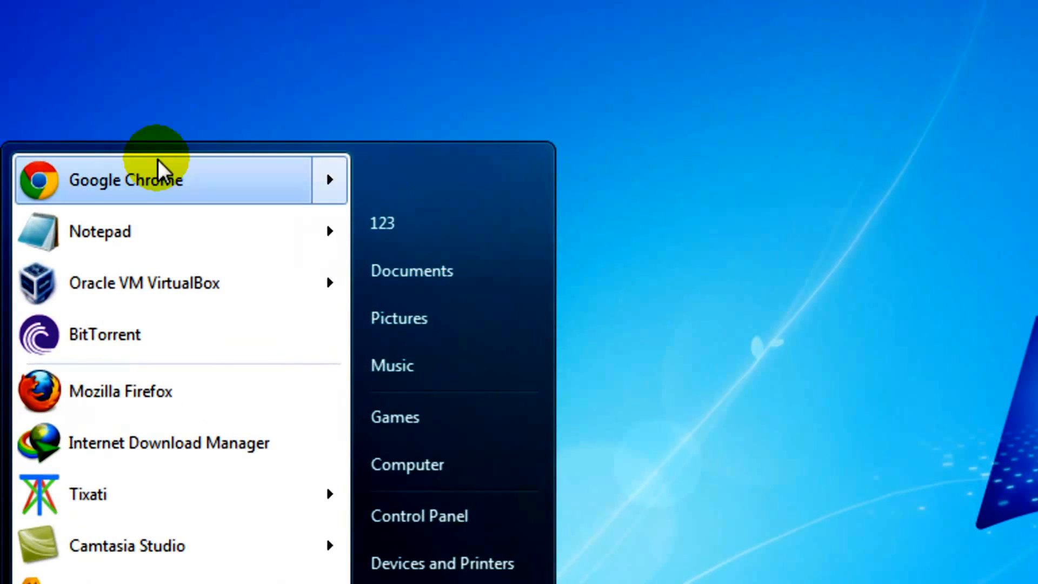
pyautogui.click(125, 179)
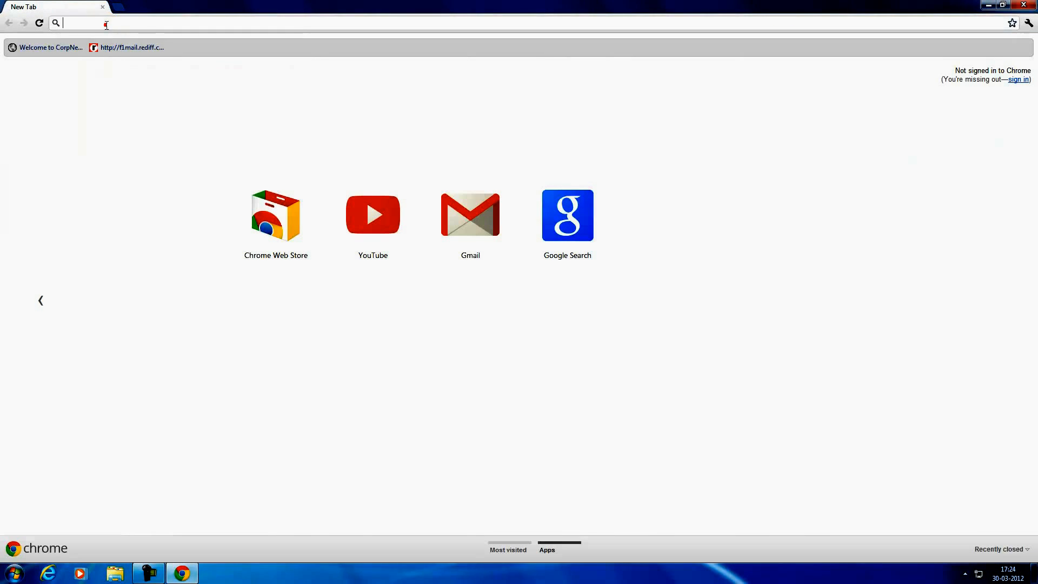
# Paste the copied WinXSoft release-page address into Chrome's address bar
pyautogui.rightClick(106, 23)
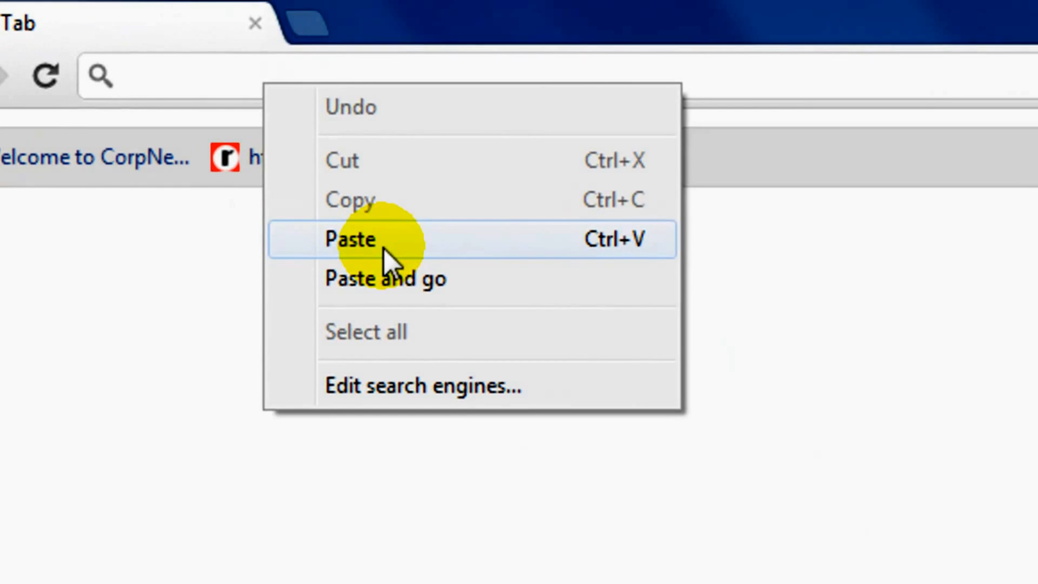
pyautogui.click(350, 239)
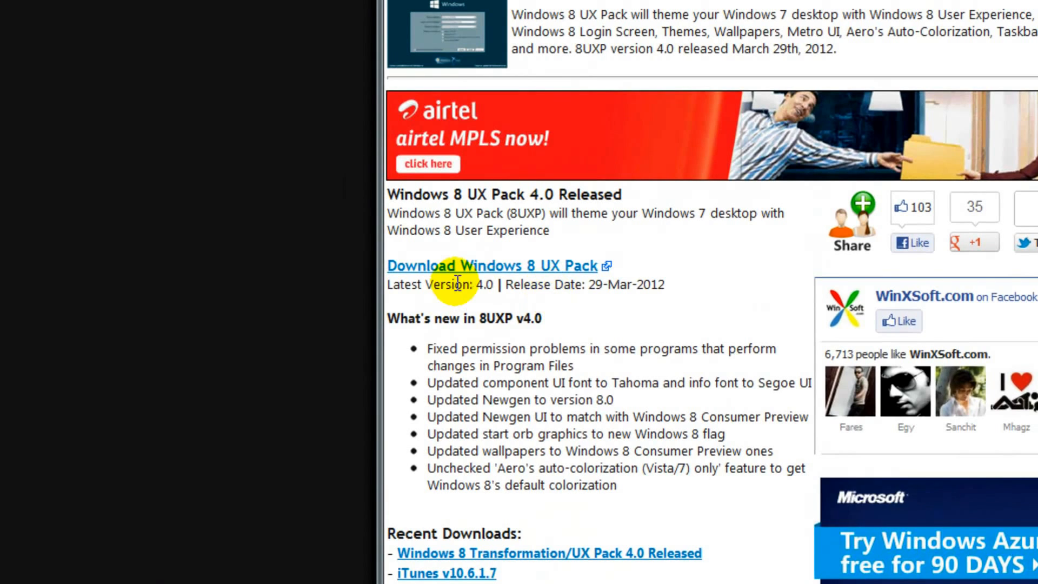
# Download Windows 8 UX Pack (8UXP) v4.0 from the WinXSoft download page
pyautogui.click(466, 265)
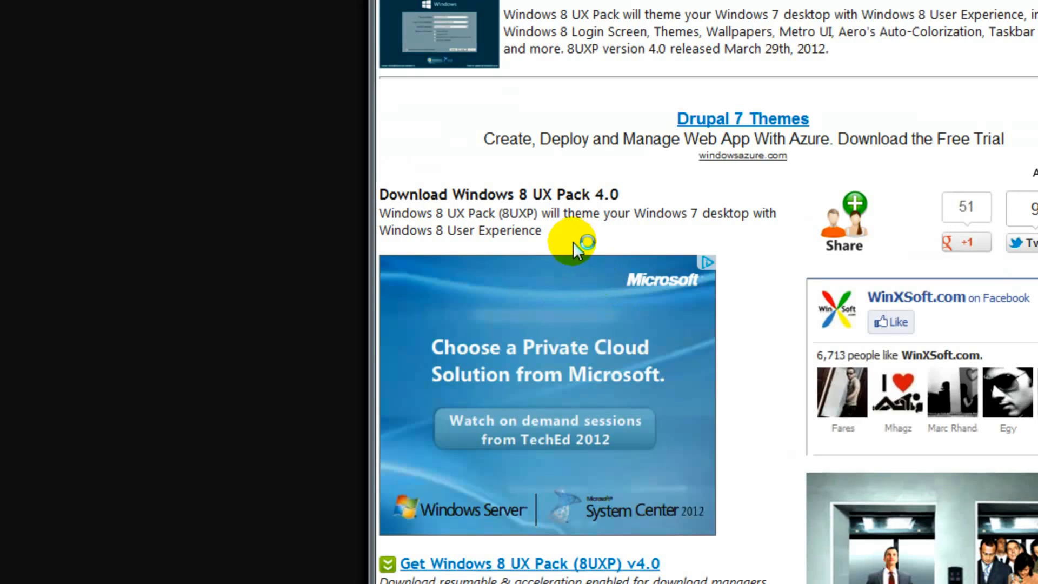
pyautogui.scroll(-3)
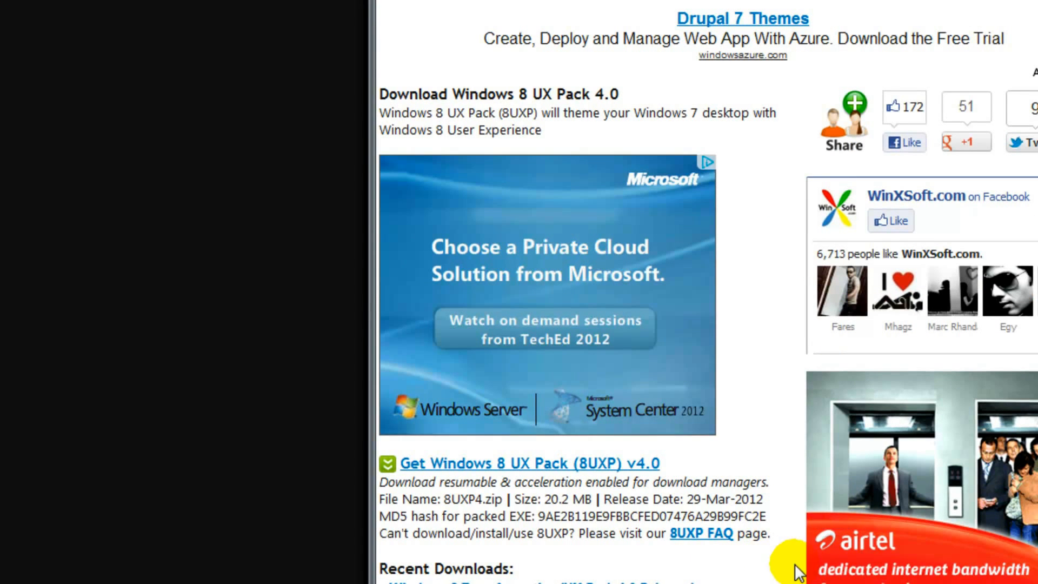
pyautogui.scroll(-3)
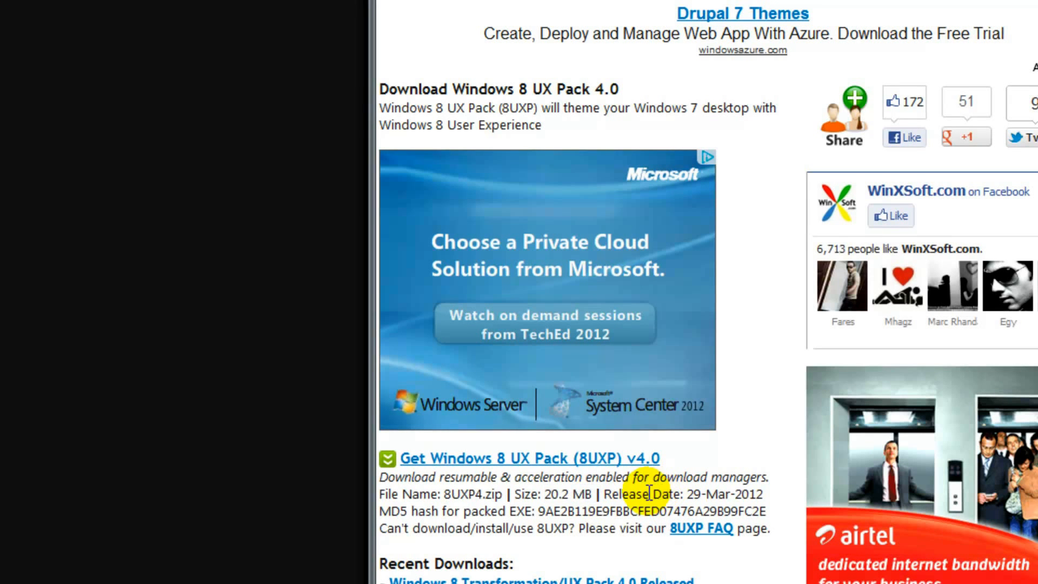
pyautogui.moveTo(651, 493); pyautogui.dragTo(751, 493)
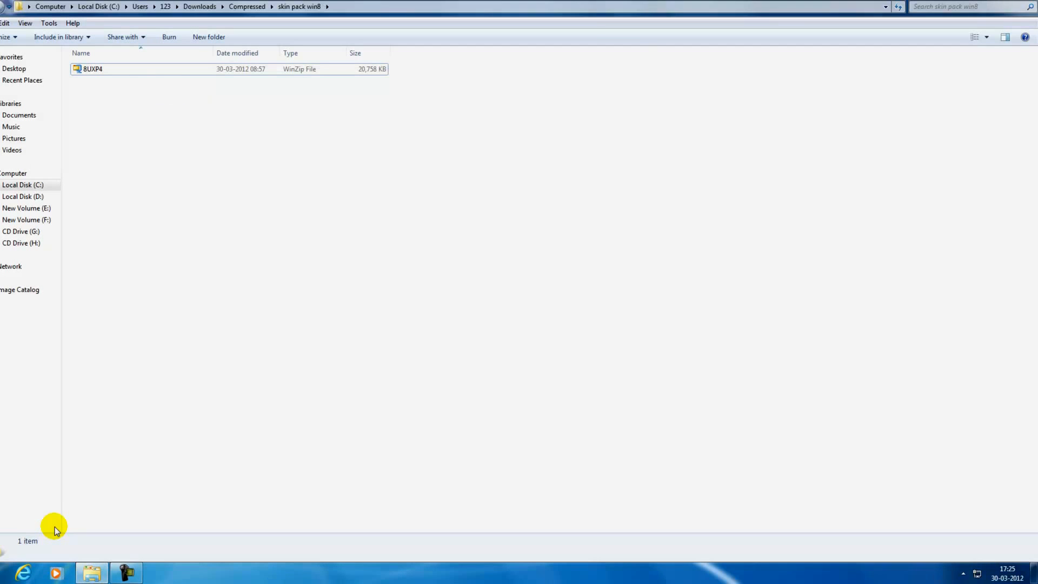
# Open the downloaded 8UXP4 archive in WinZip
pyautogui.click(92, 68)
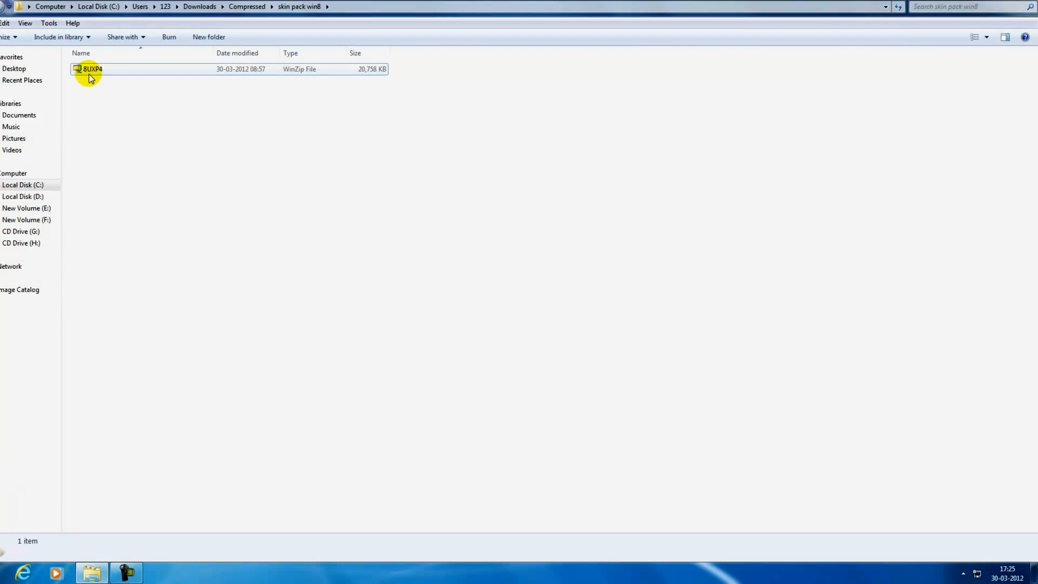
pyautogui.click(92, 69)
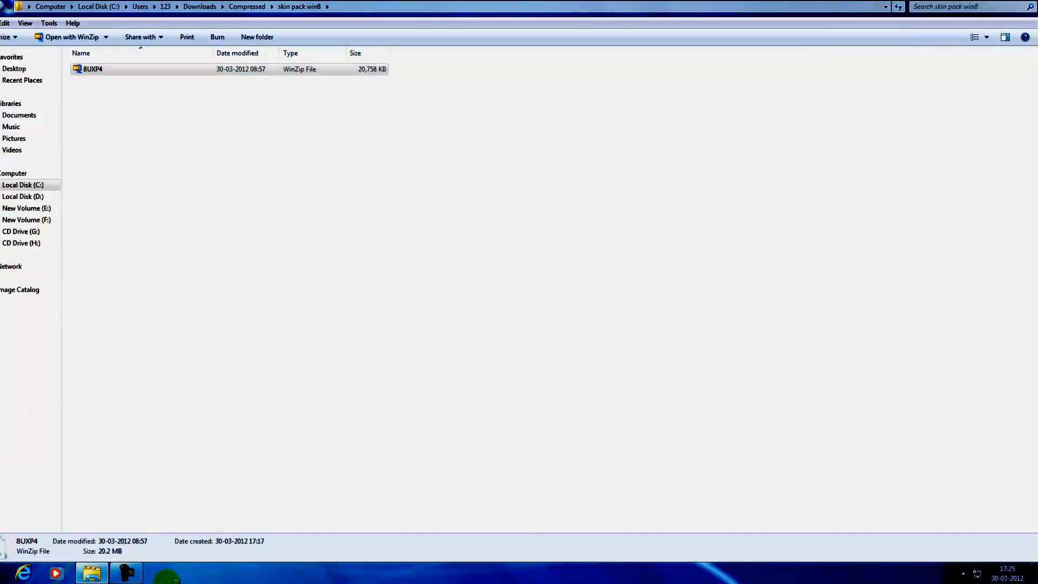
pyautogui.doubleClick(92, 69)
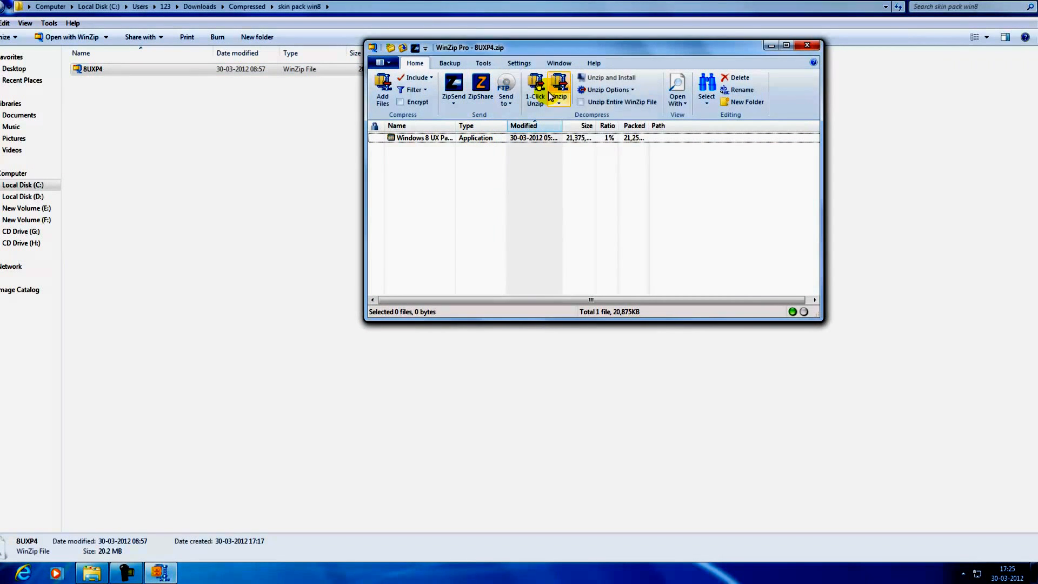
# Extract the Windows 8 UX Pack application with 1-Click Unzip
pyautogui.click(557, 89)
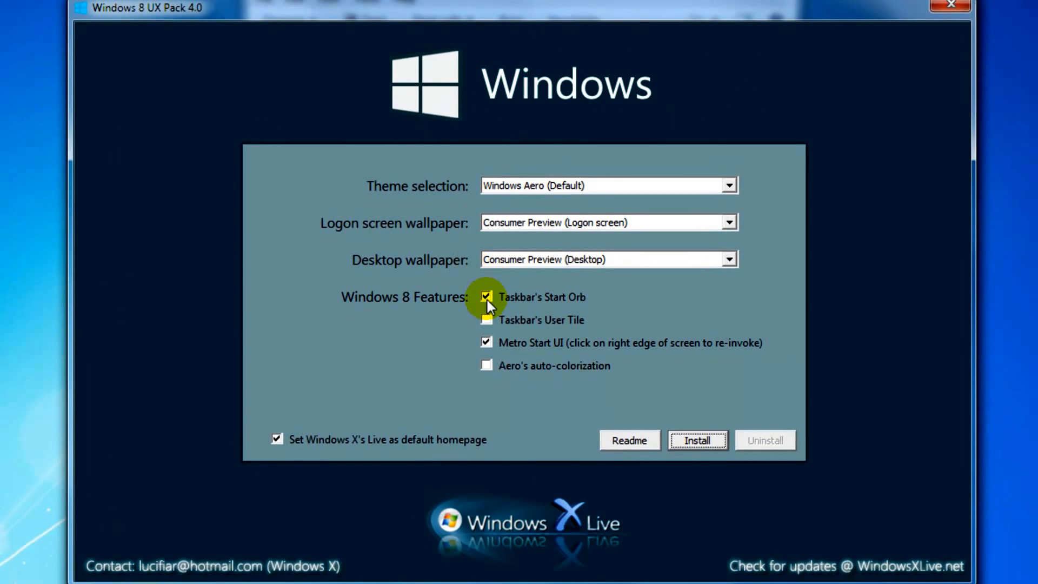
# Enable the taskbar User Tile and Aero auto-colorization, then install
pyautogui.click(486, 319)
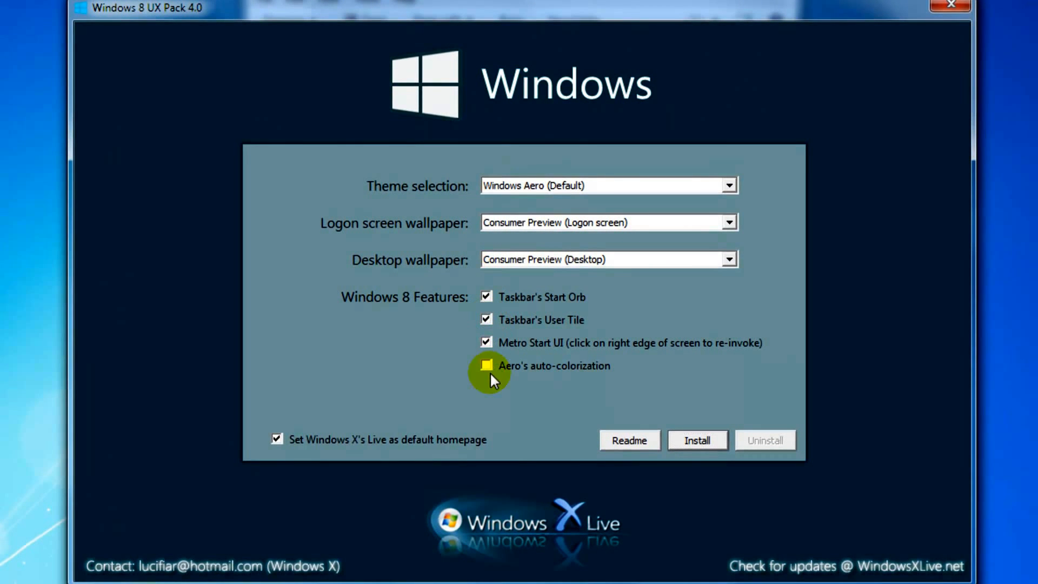
pyautogui.click(486, 365)
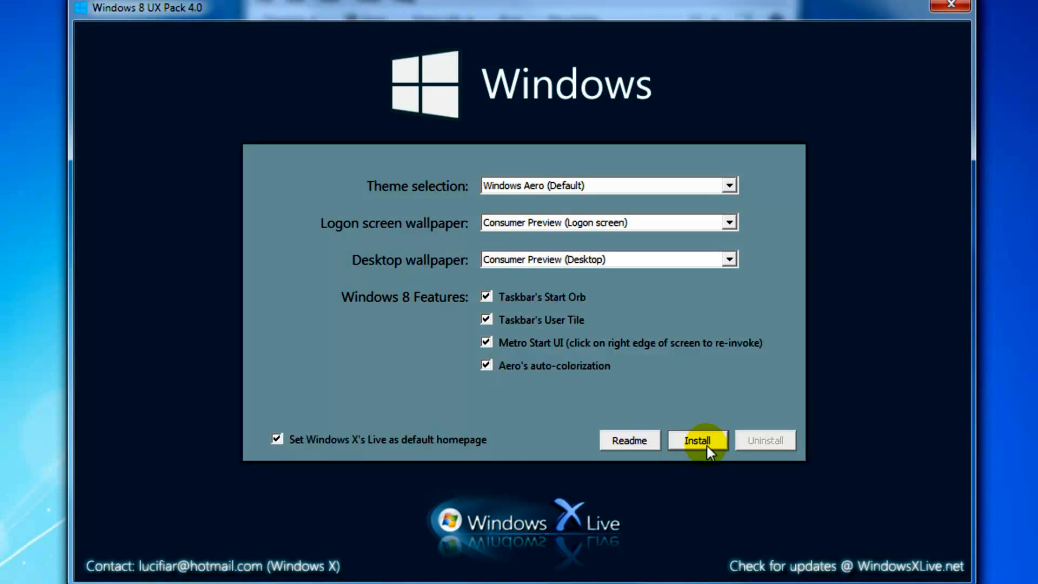
pyautogui.click(696, 440)
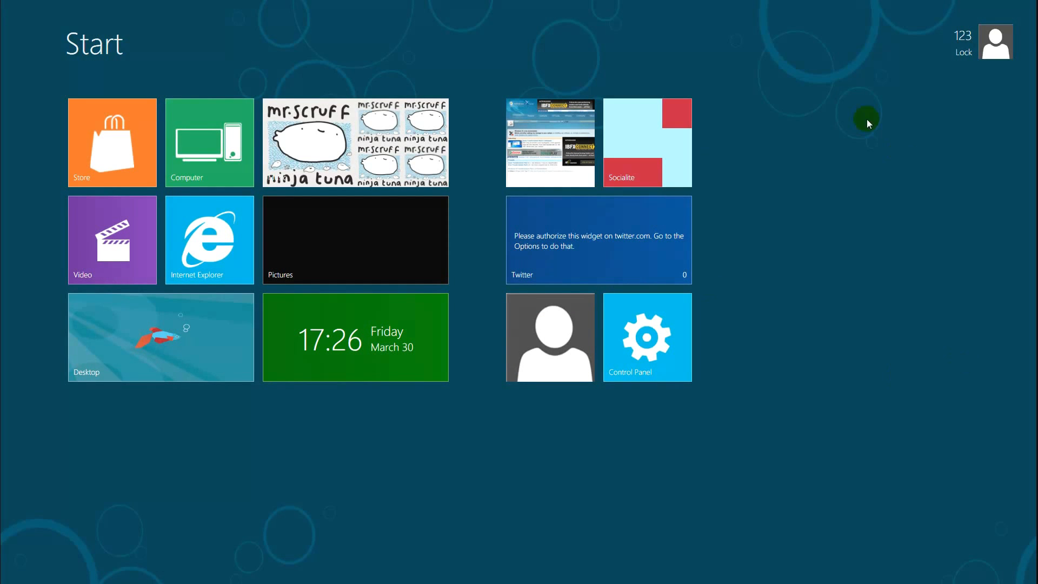
pyautogui.moveTo(543, 182)
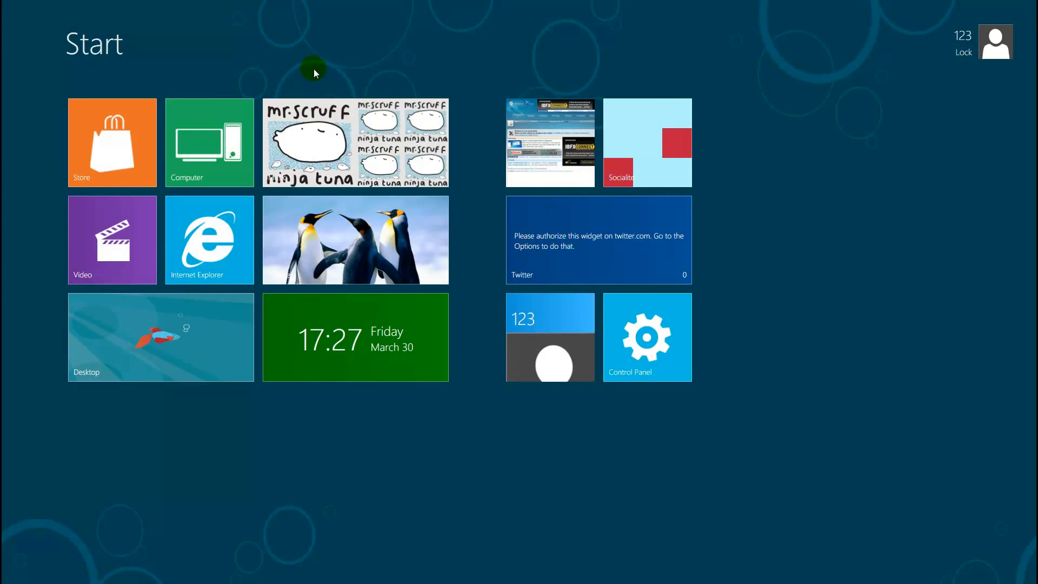
# Go to the desktop from the Desktop tile and open Windows Explorer on Local Disk (C:)
pyautogui.click(159, 336)
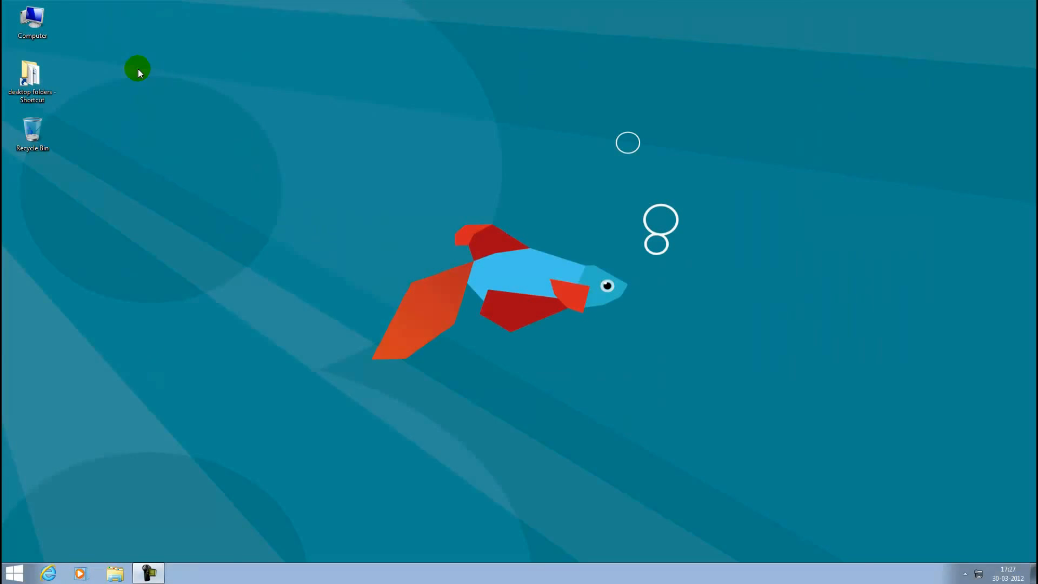
pyautogui.click(13, 573)
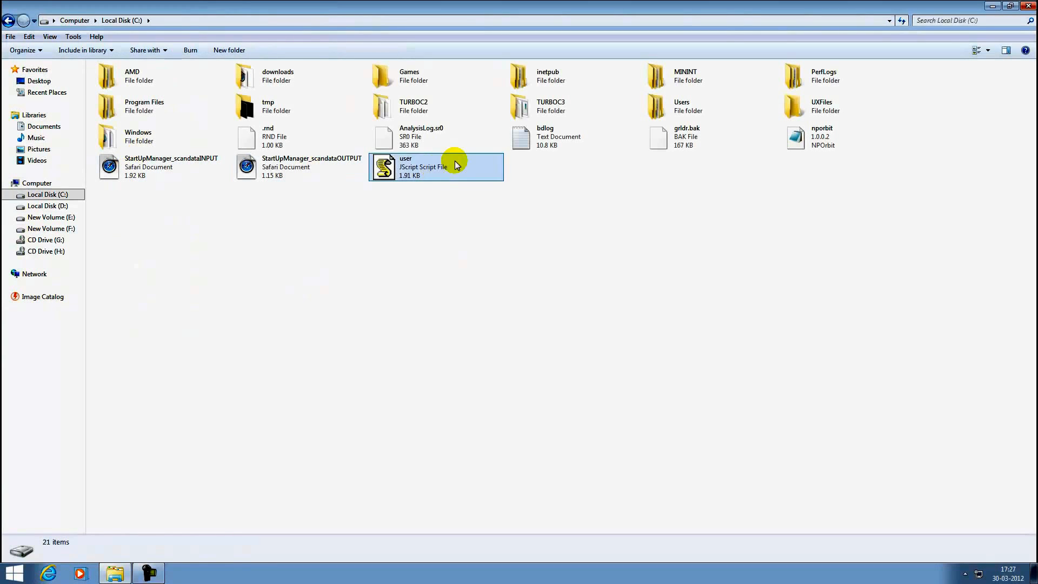
# Open the user script file, then return to Start through the charms bar
pyautogui.doubleClick(144, 105)
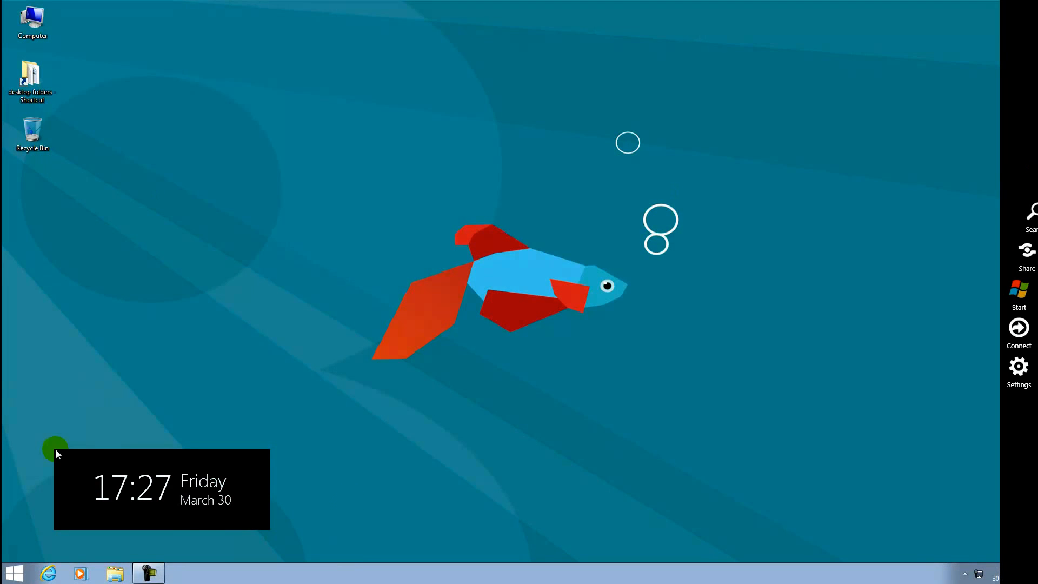
pyautogui.click(1018, 293)
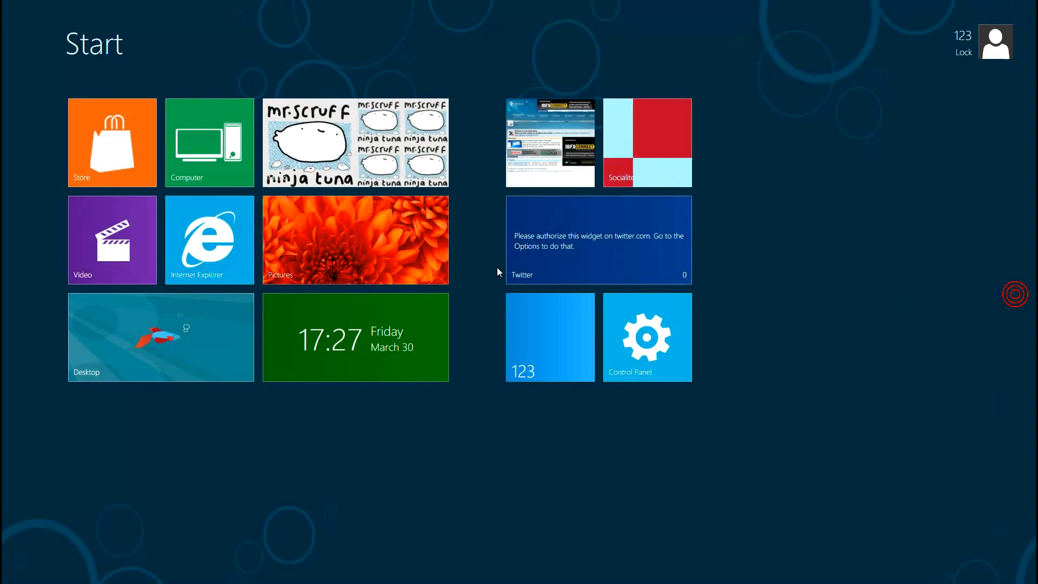